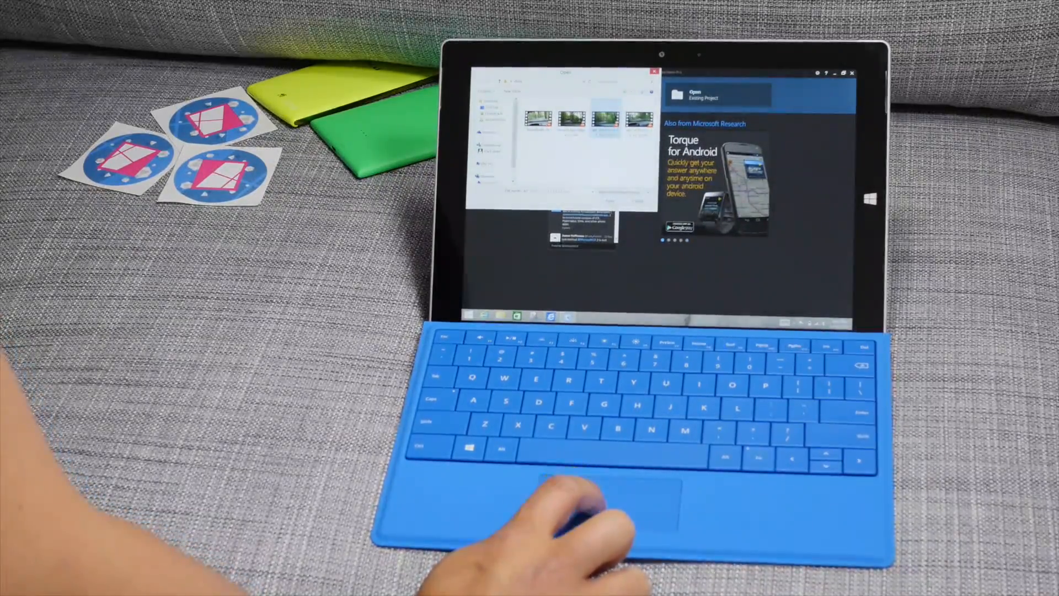
- Import the Lumia dashboard driving video from the file dialog
{"action": "left_click", "coordinate": [651, 73]}
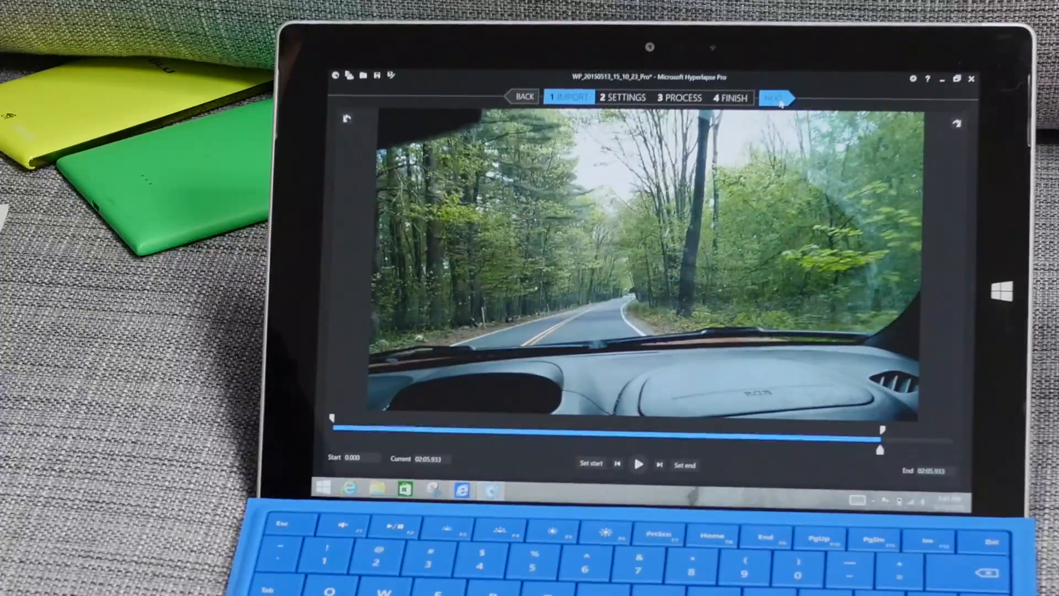
- Keep 4x speed-up and 1920x1080, set framerate to 30 fps, and start choosing the output file
{"action": "left_click", "coordinate": [775, 97]}
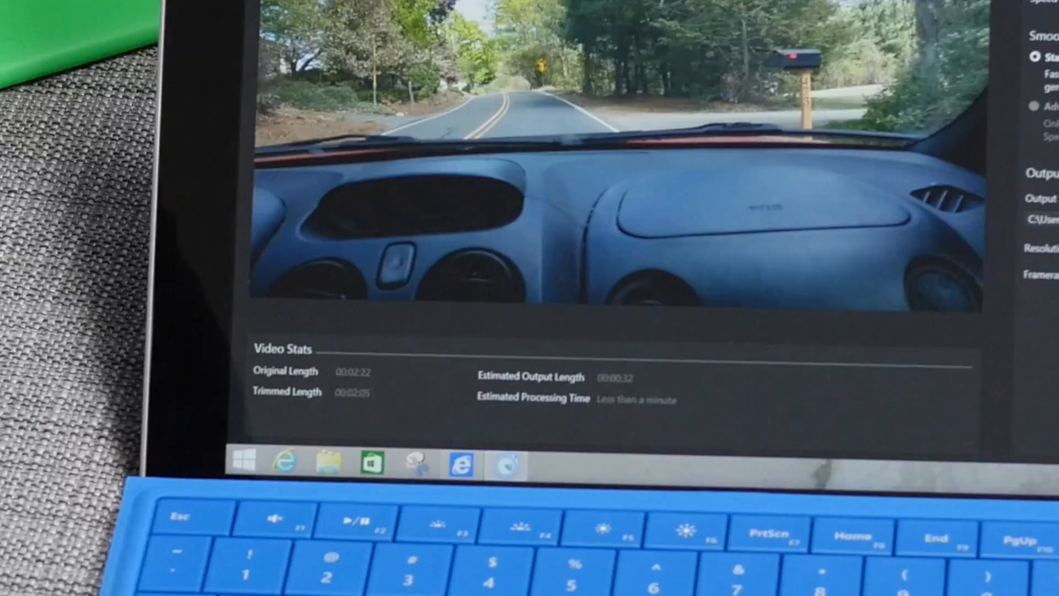
{"action": "left_click", "coordinate": [916, 352]}
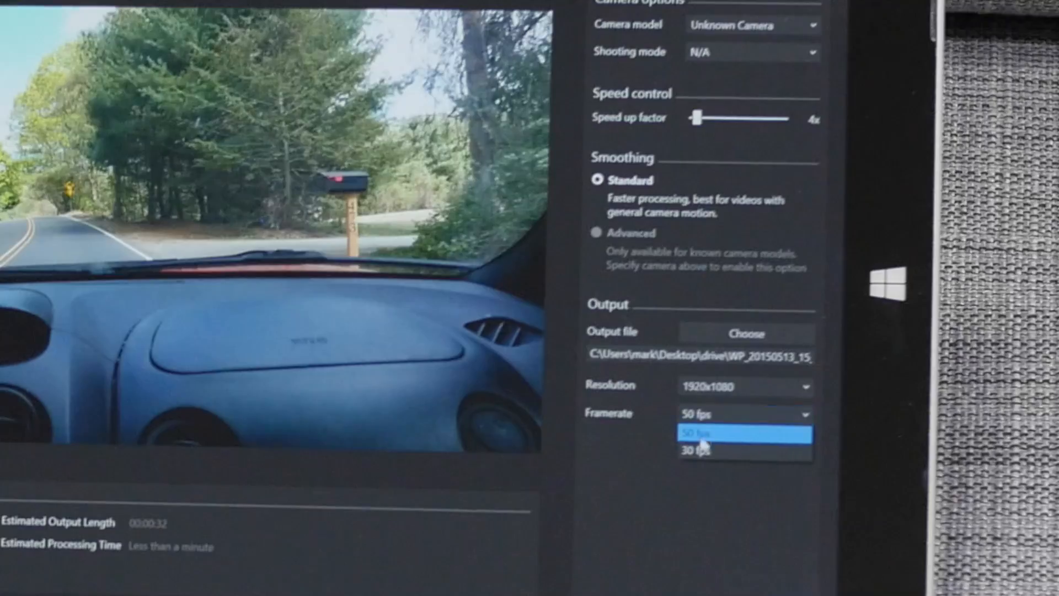
{"action": "left_click", "coordinate": [692, 450]}
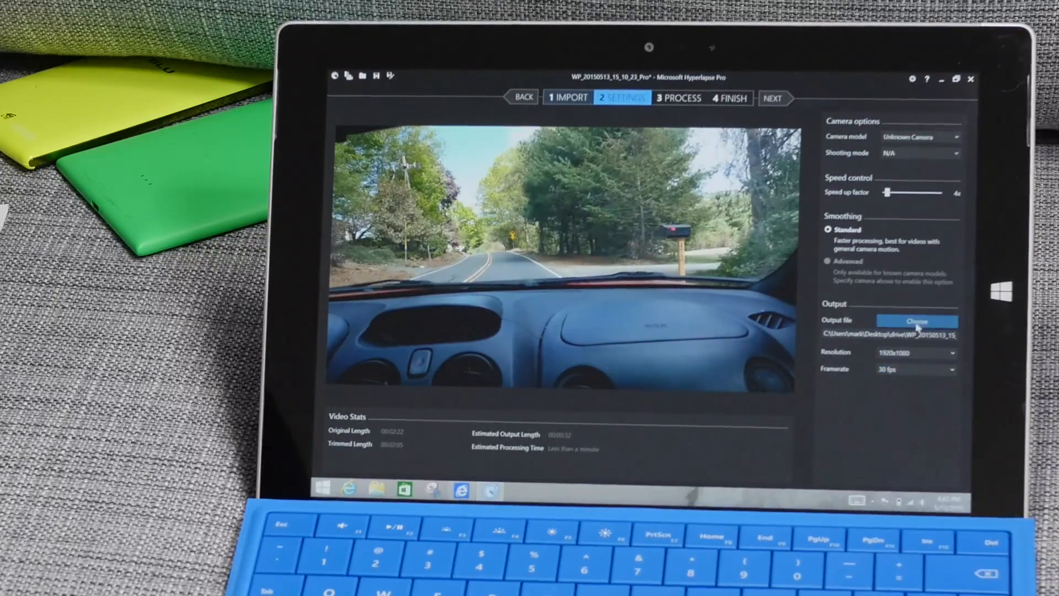
{"action": "left_click", "coordinate": [917, 320]}
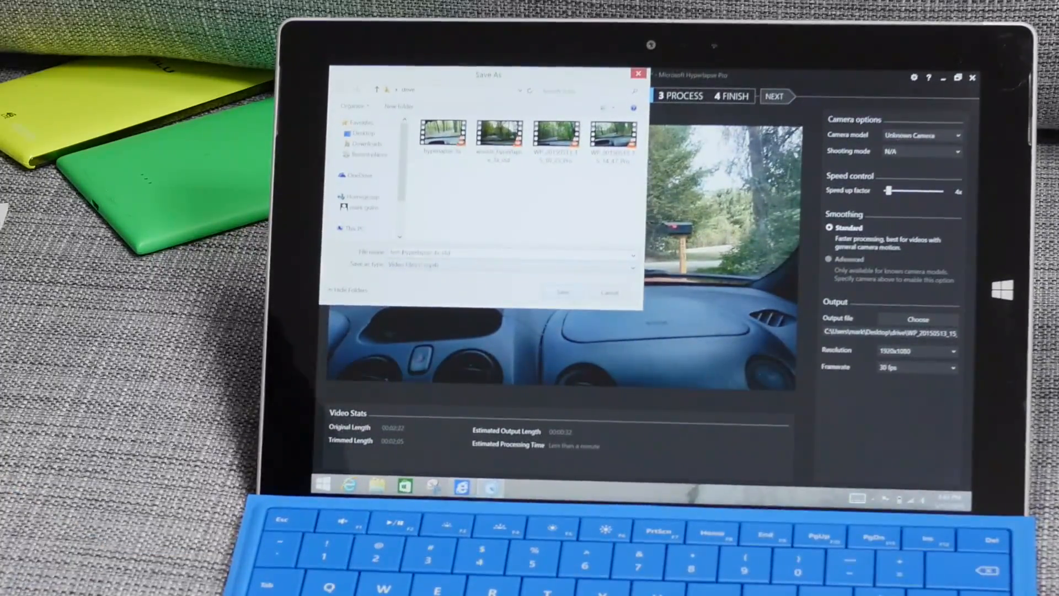
- Save the output hyperlapse into the drive folder via the Save As dialog
{"action": "left_click", "coordinate": [561, 291]}
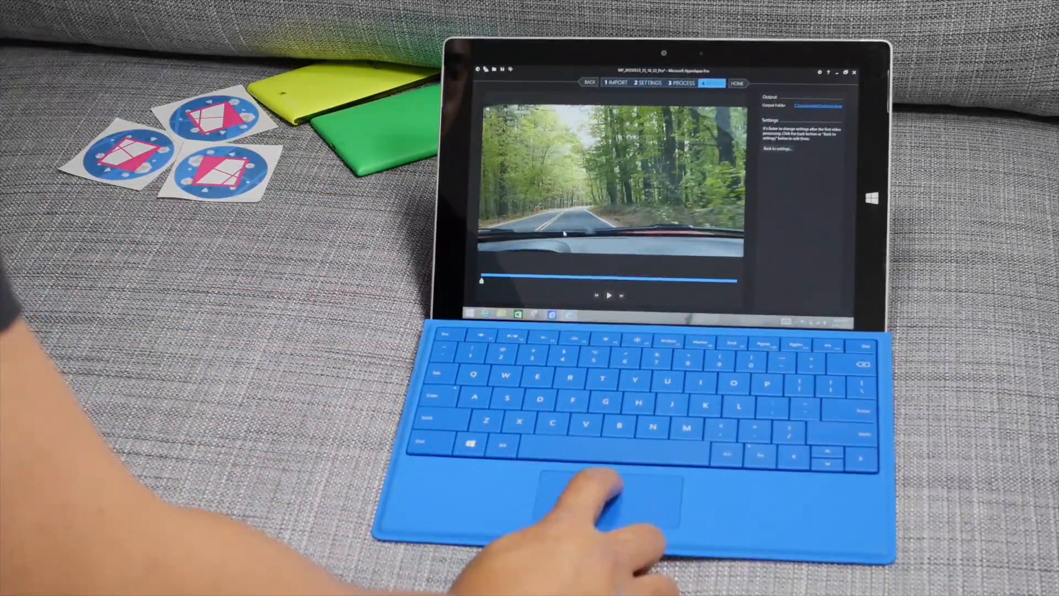
- Play the rendered hyperlapse preview of the drive, then pause it
{"action": "left_click", "coordinate": [607, 296]}
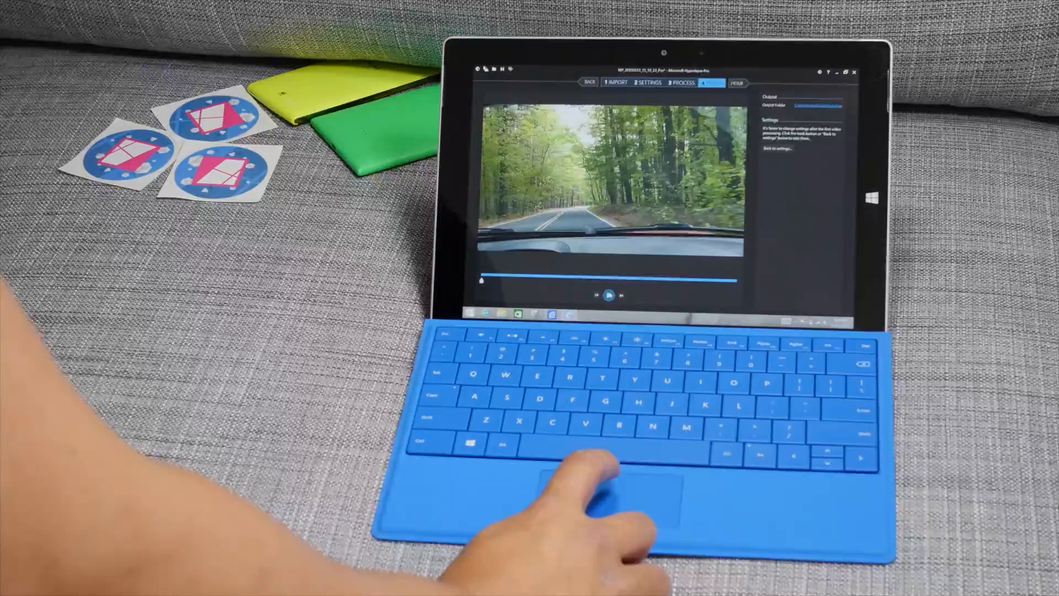
{"action": "left_click", "coordinate": [607, 295]}
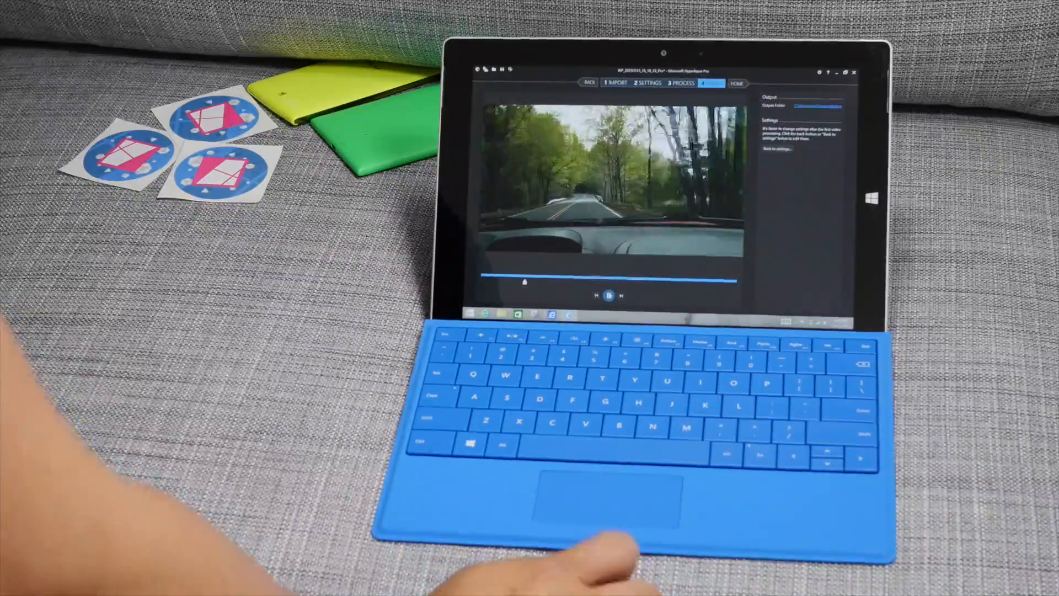
{"action": "left_click", "coordinate": [607, 296]}
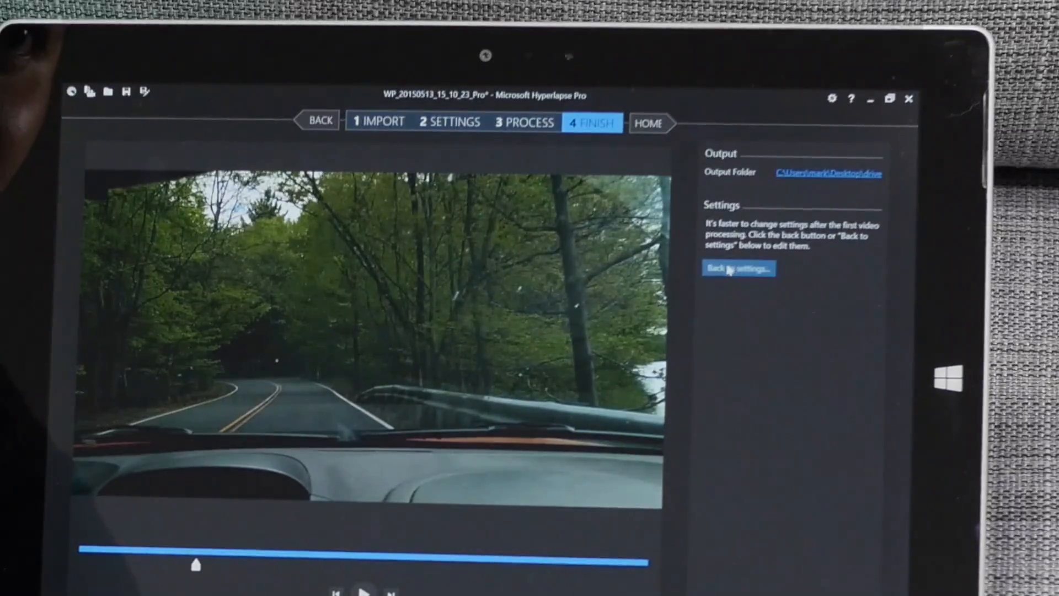
{"action": "mouse_move", "coordinate": [736, 399]}
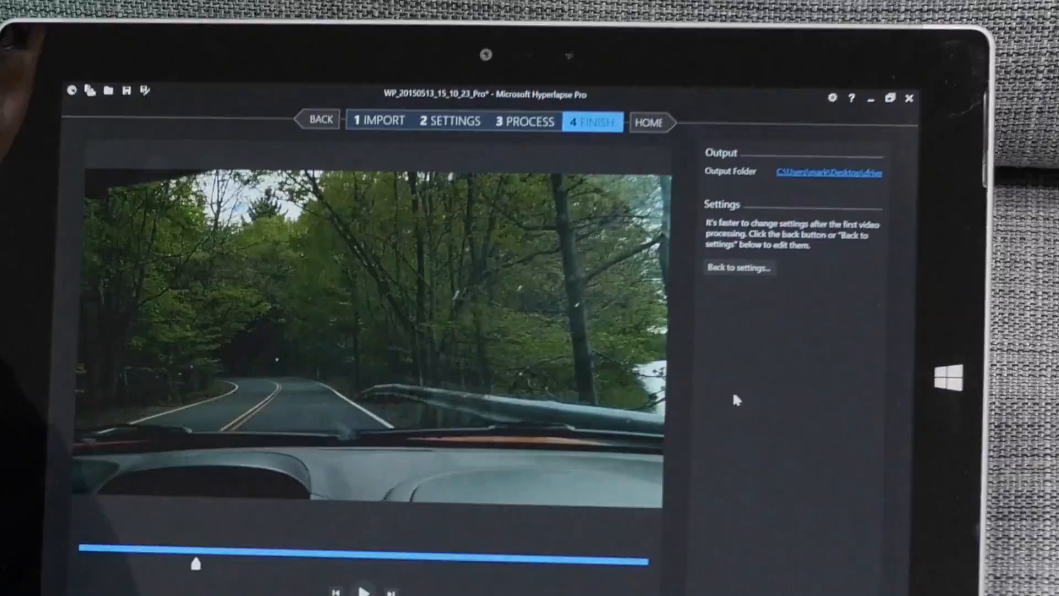
{"action": "mouse_move", "coordinate": [713, 445]}
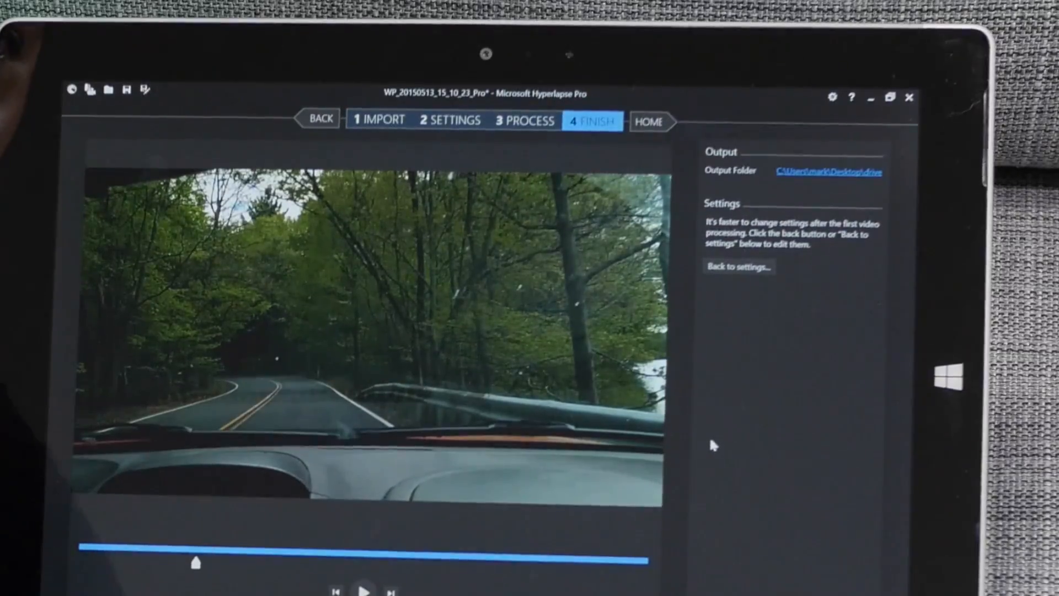